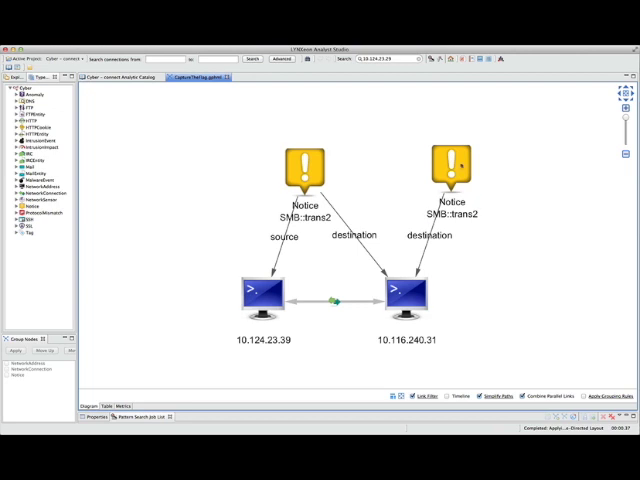
# Expand host 10.164.63.147 to add its SMB notice, FTP session and the Russian IP node.
pyautogui.rightClick(450, 176)
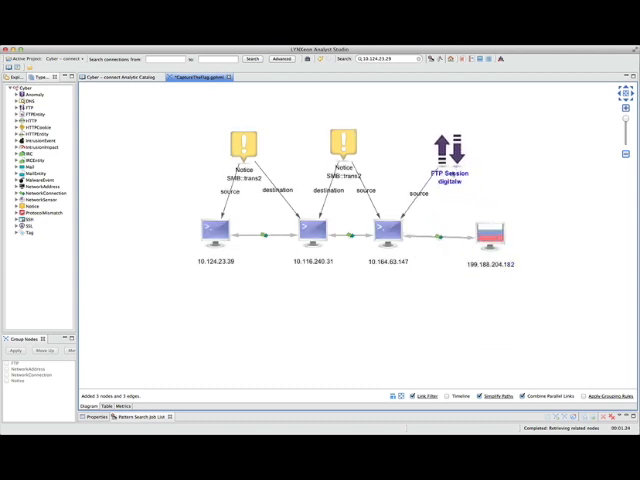
pyautogui.moveTo(488, 232)
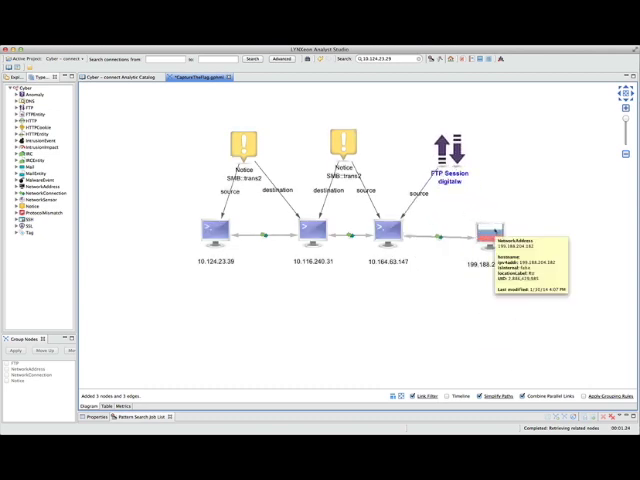
pyautogui.moveTo(488, 198)
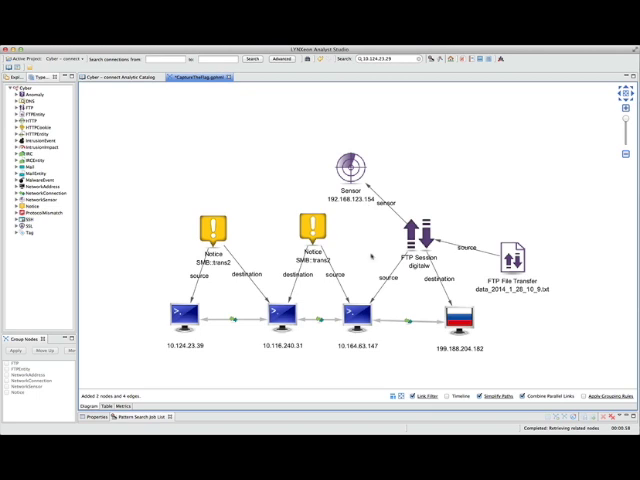
pyautogui.click(352, 160)
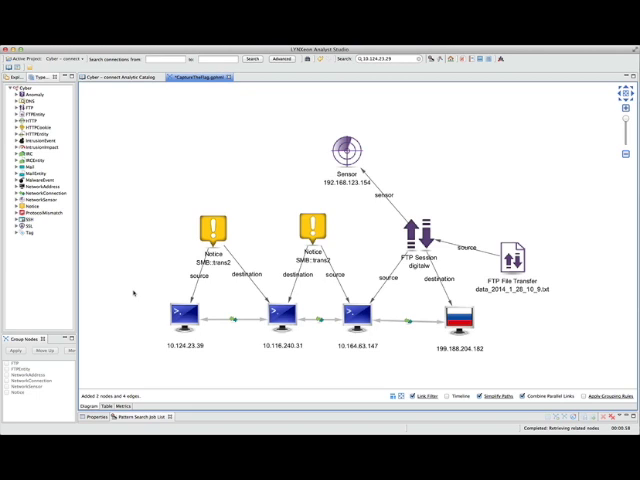
pyautogui.moveTo(184, 316)
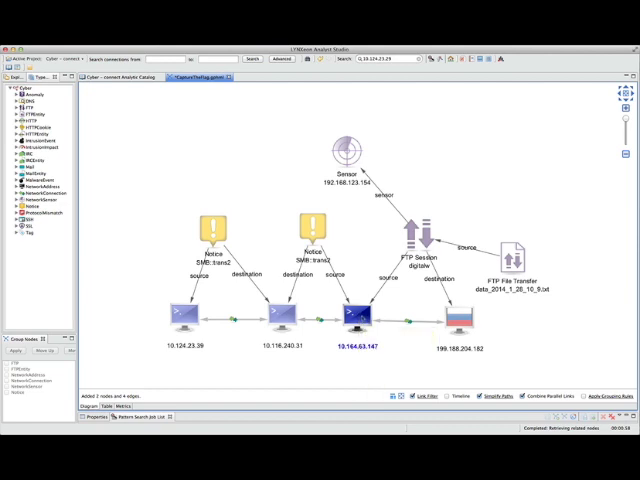
pyautogui.moveTo(286, 318)
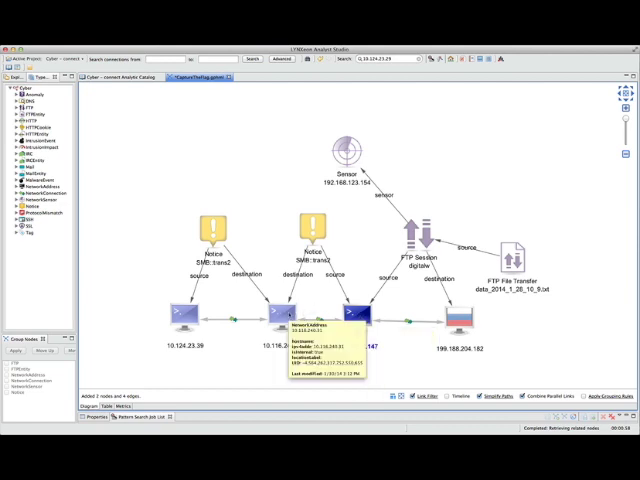
pyautogui.click(284, 316)
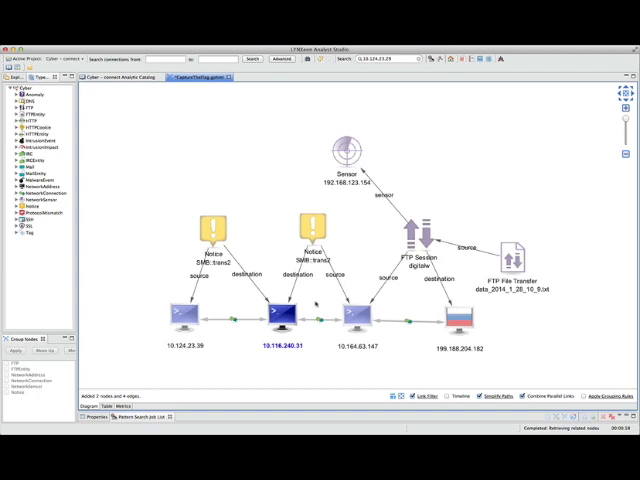
pyautogui.click(356, 310)
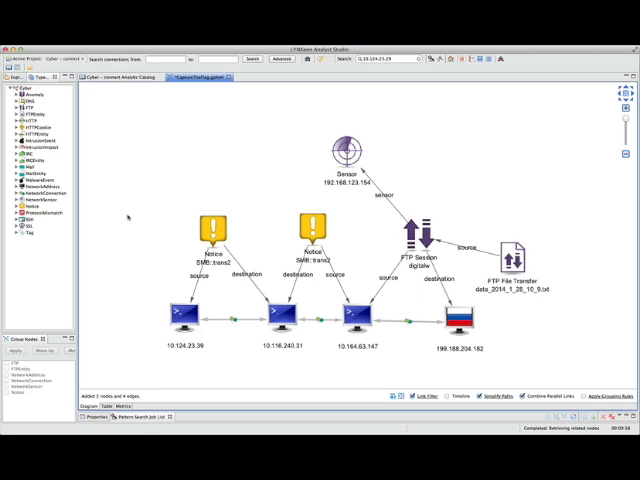
pyautogui.moveTo(130, 220)
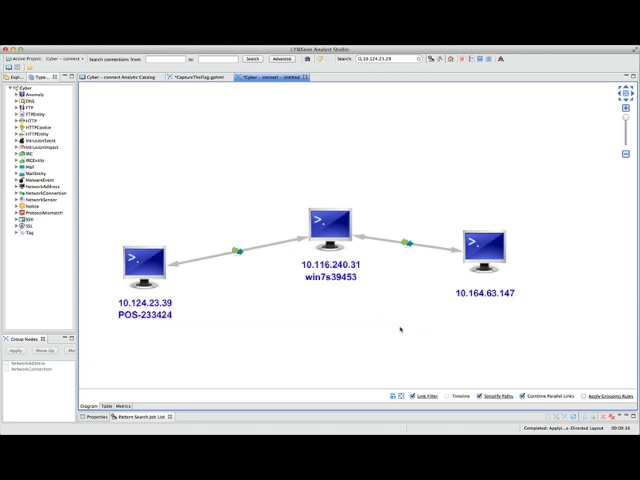
# Bring up expand actions on win7x39453 to reveal its two SMB notices.
pyautogui.rightClick(328, 218)
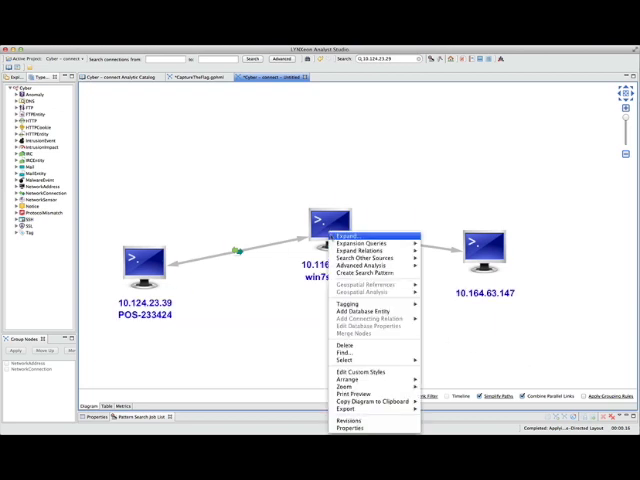
pyautogui.moveTo(364, 244)
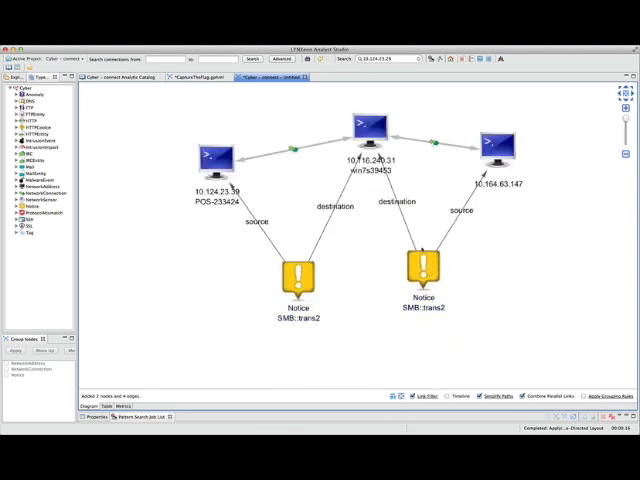
pyautogui.moveTo(524, 268)
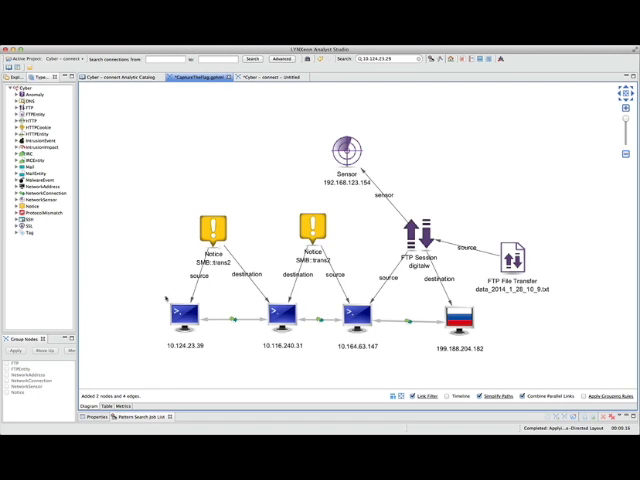
# Rubber-band select the hosts, SMB notices, FTP session and file-transfer nodes together.
pyautogui.moveTo(150, 210); pyautogui.dragTo(600, 376)
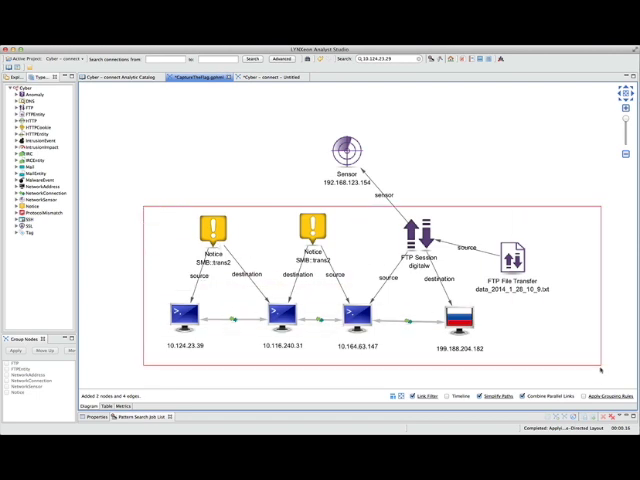